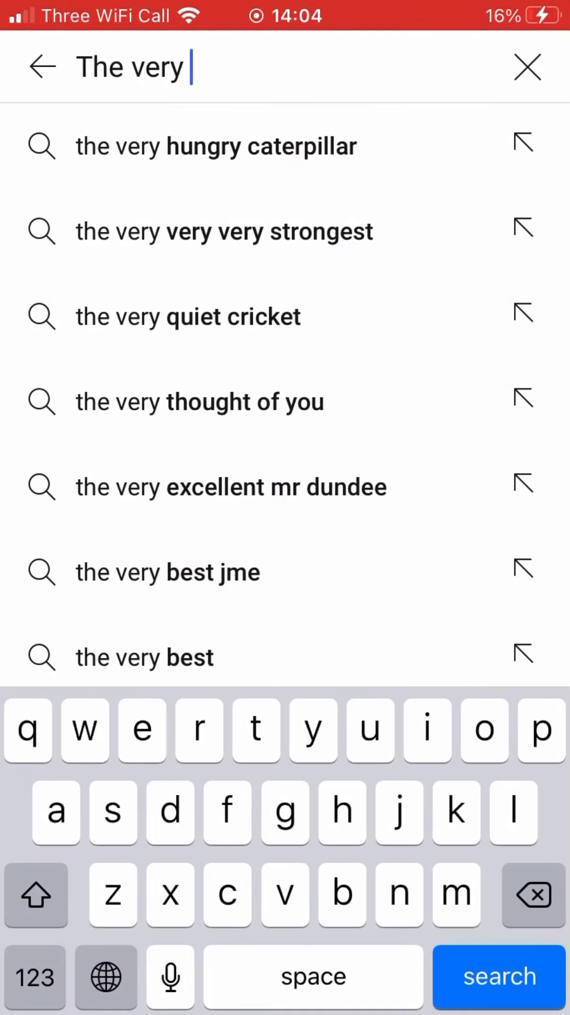
# - Search YouTube for 'the very hungry caterpillar', open the animated film and scroll the results
pyautogui.click(214, 146)
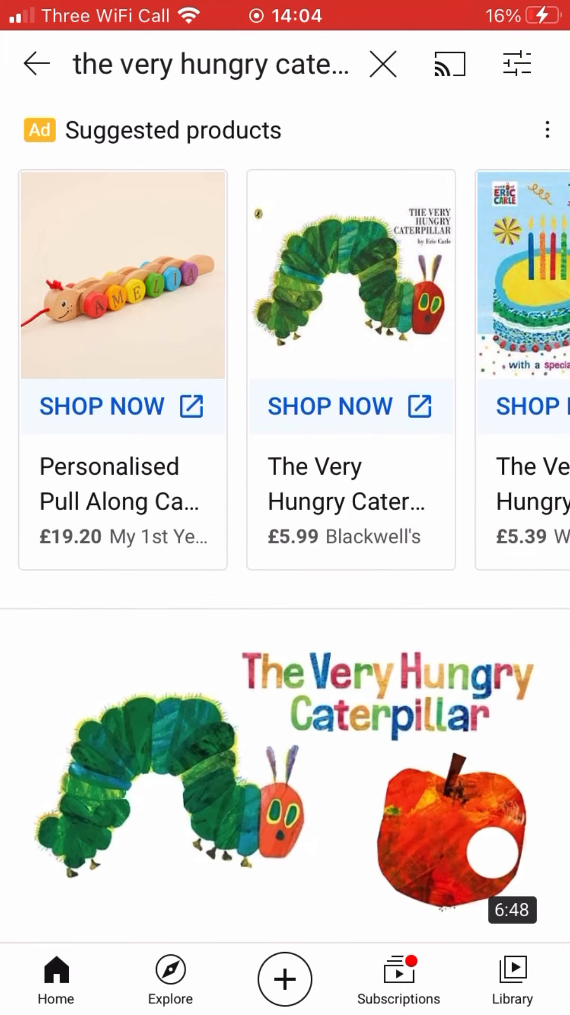
pyautogui.click(210, 66)
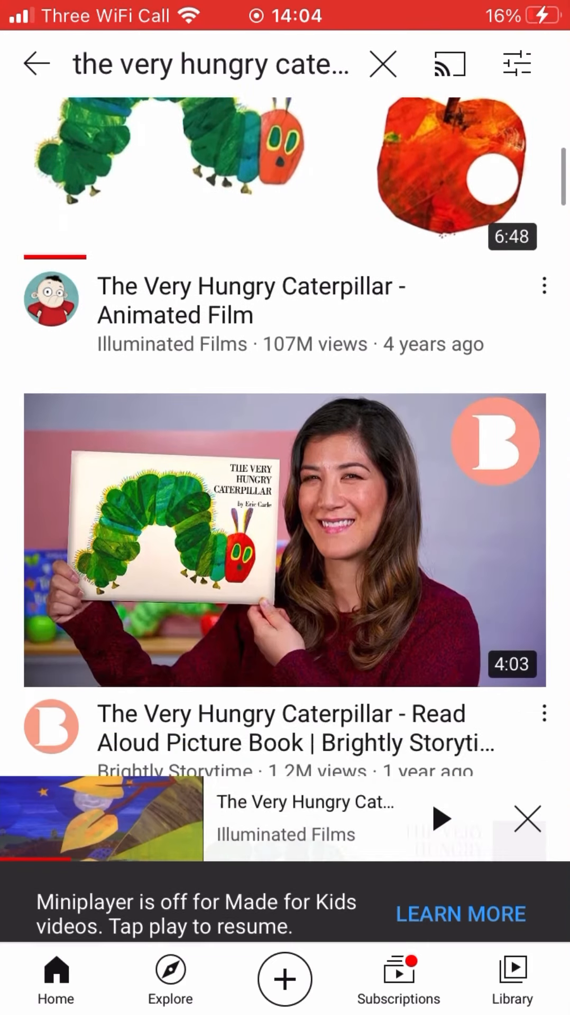
pyautogui.scroll(-3)
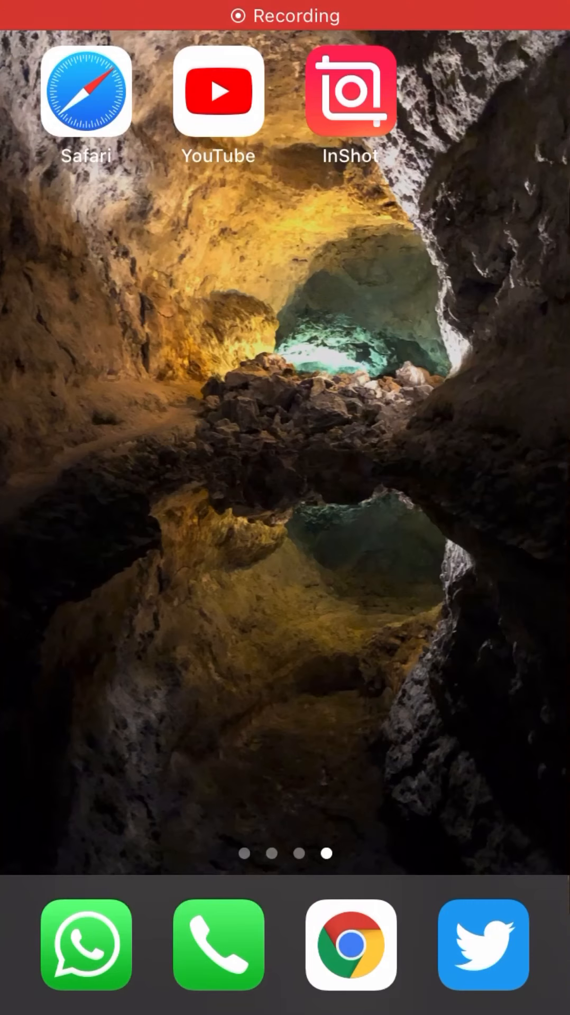
# - Launch InShot and start a new video project from the picture-book clip
pyautogui.click(350, 95)
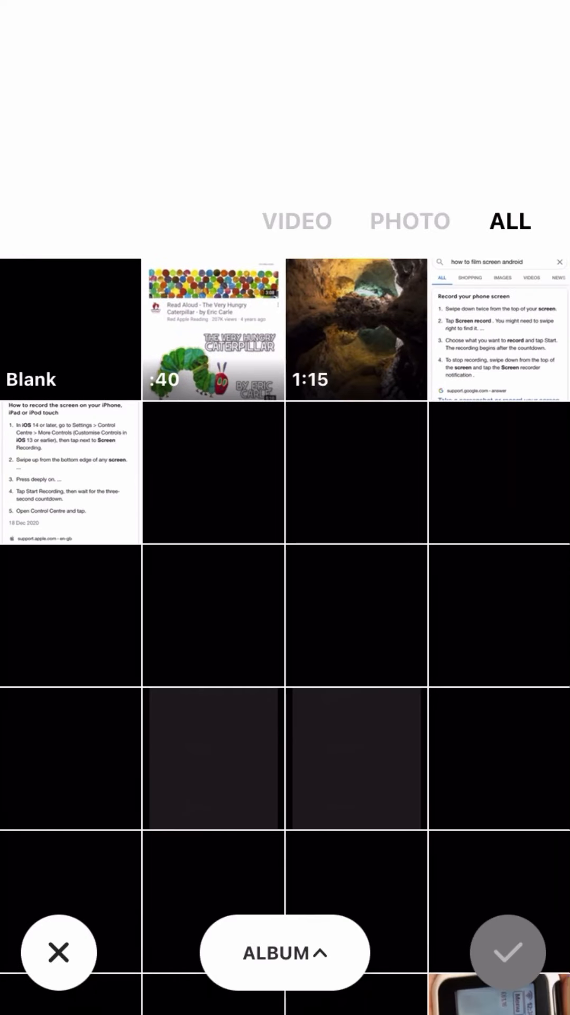
pyautogui.click(213, 328)
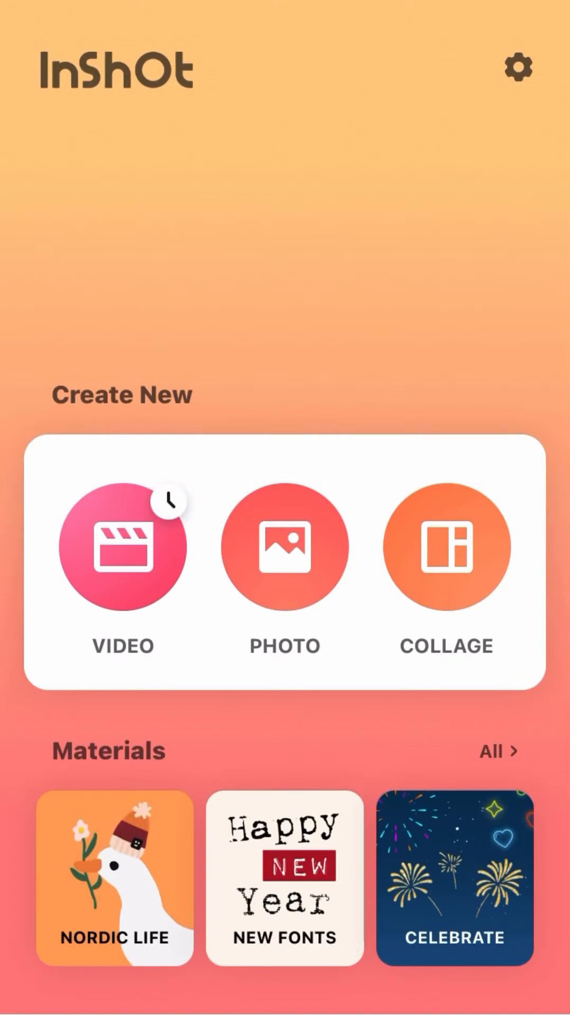
pyautogui.click(121, 549)
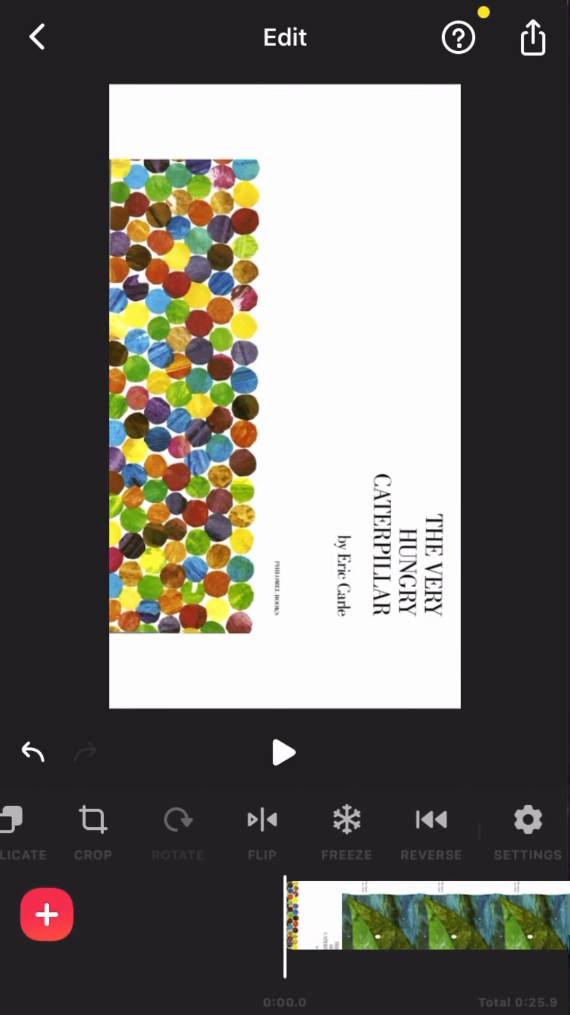
# - Rotate the caterpillar clip upright, then play and pause to preview it
pyautogui.click(178, 821)
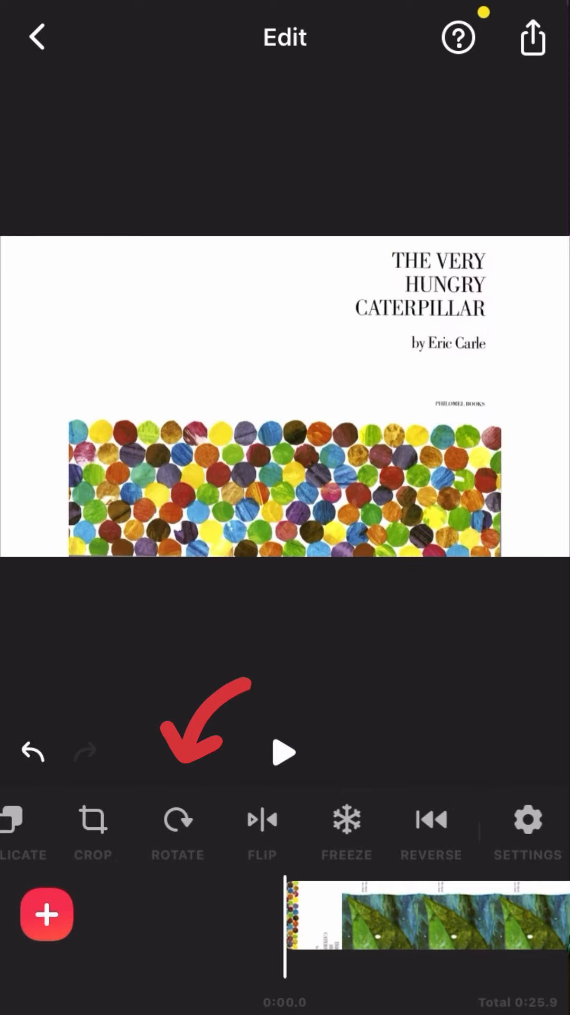
pyautogui.click(285, 752)
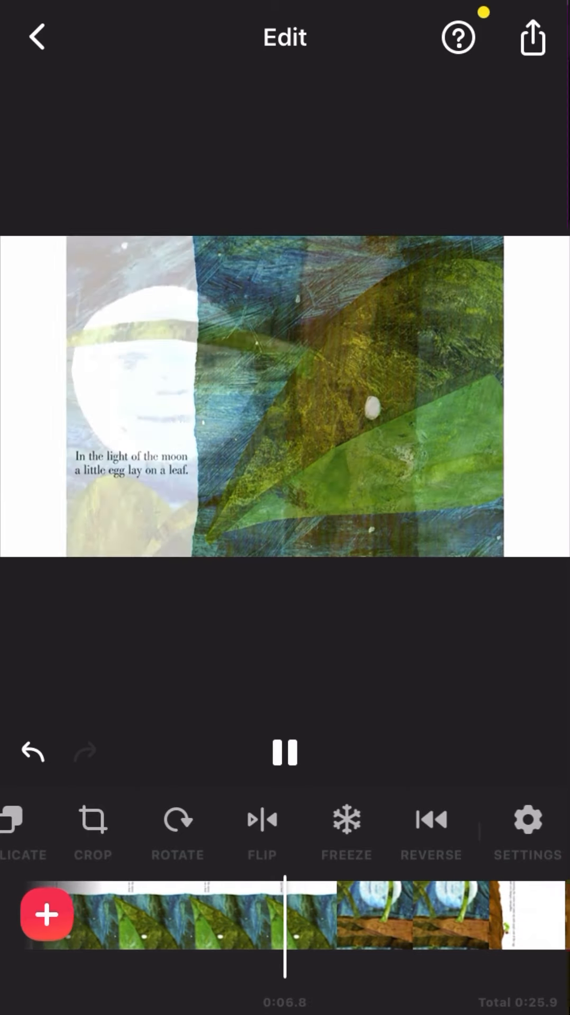
pyautogui.click(283, 755)
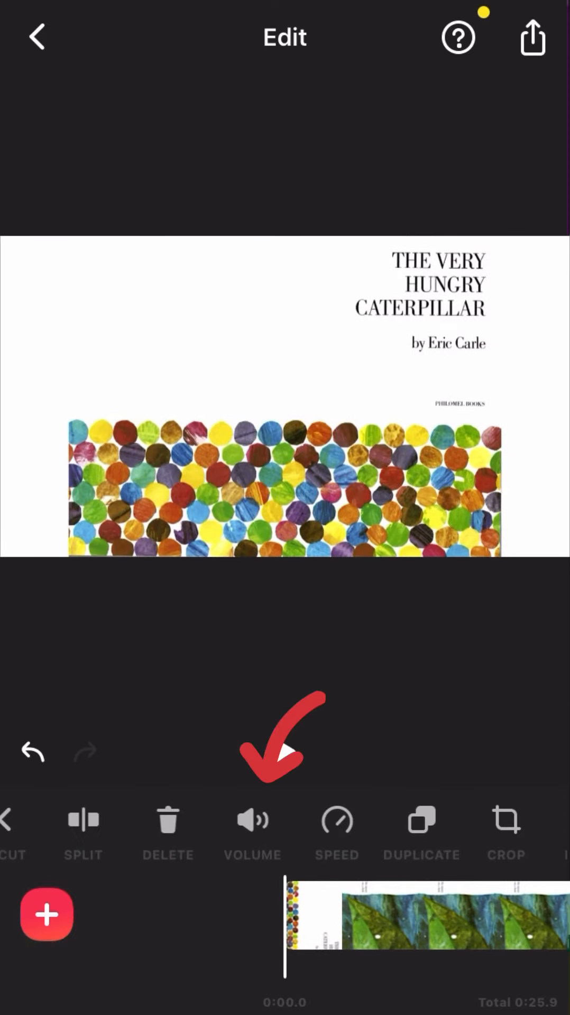
# - Drag the caterpillar clip's volume down to 0% and apply the change
pyautogui.click(252, 821)
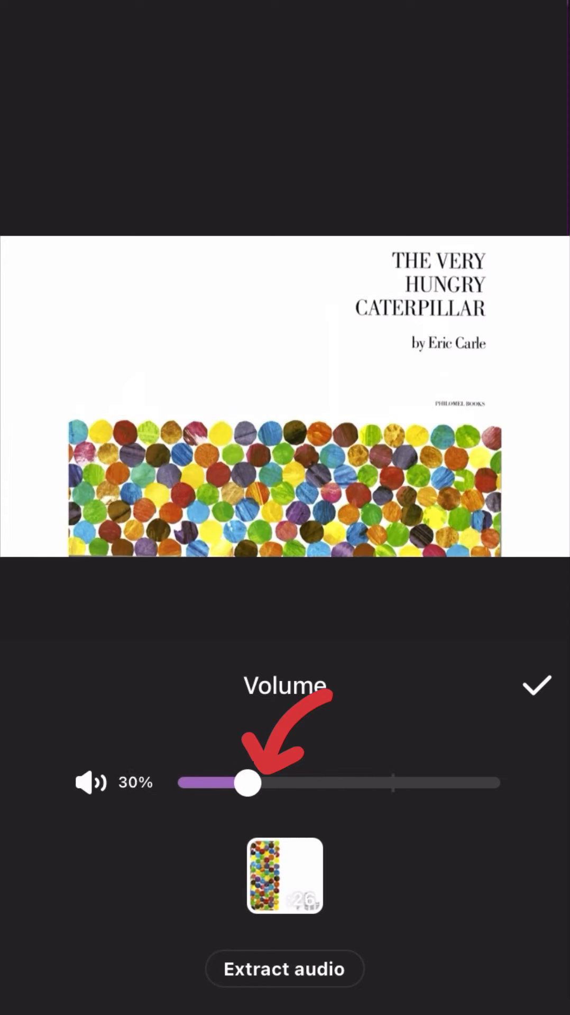
pyautogui.moveTo(242, 783); pyautogui.dragTo(184, 810)
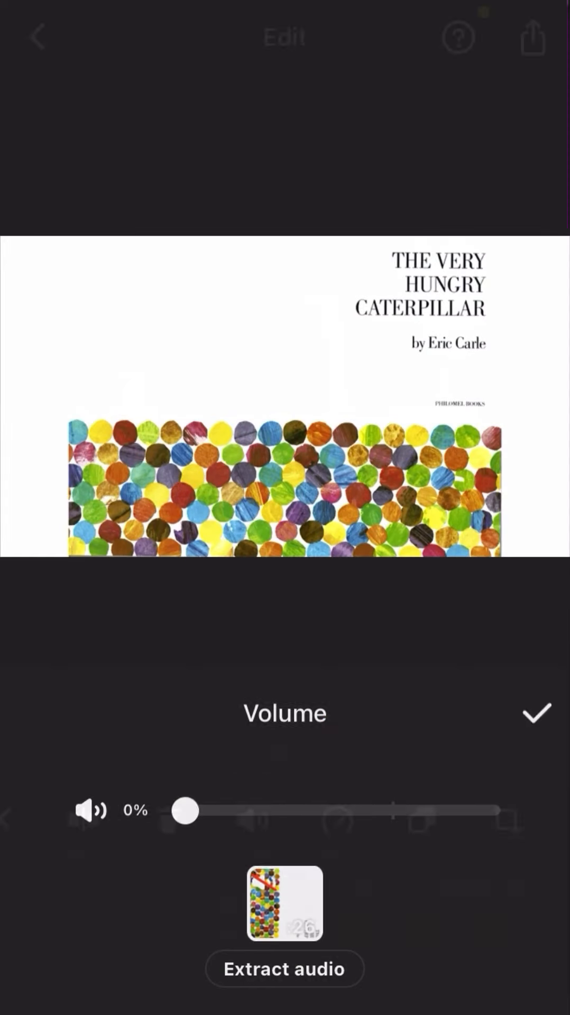
pyautogui.click(536, 712)
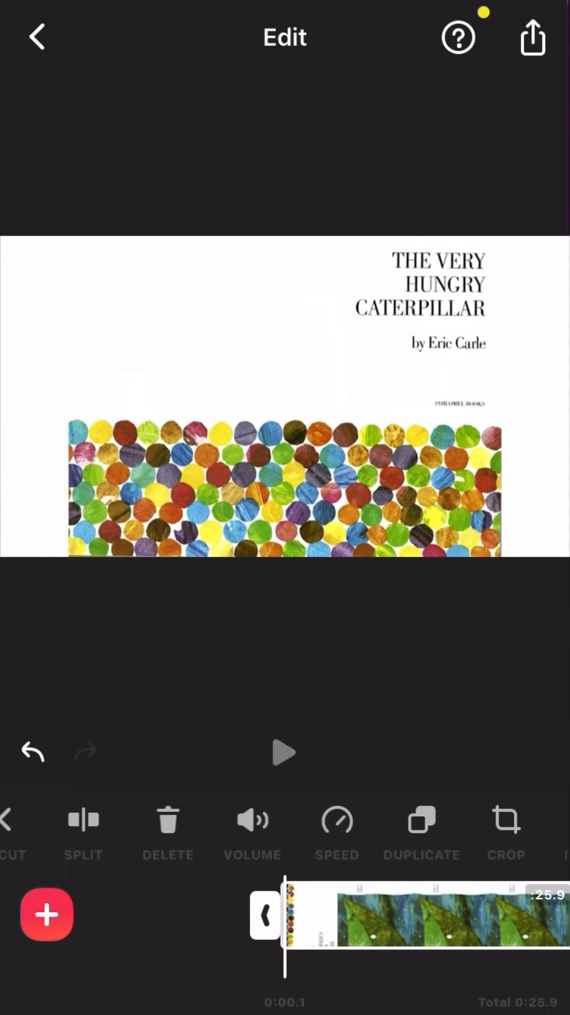
pyautogui.click(283, 752)
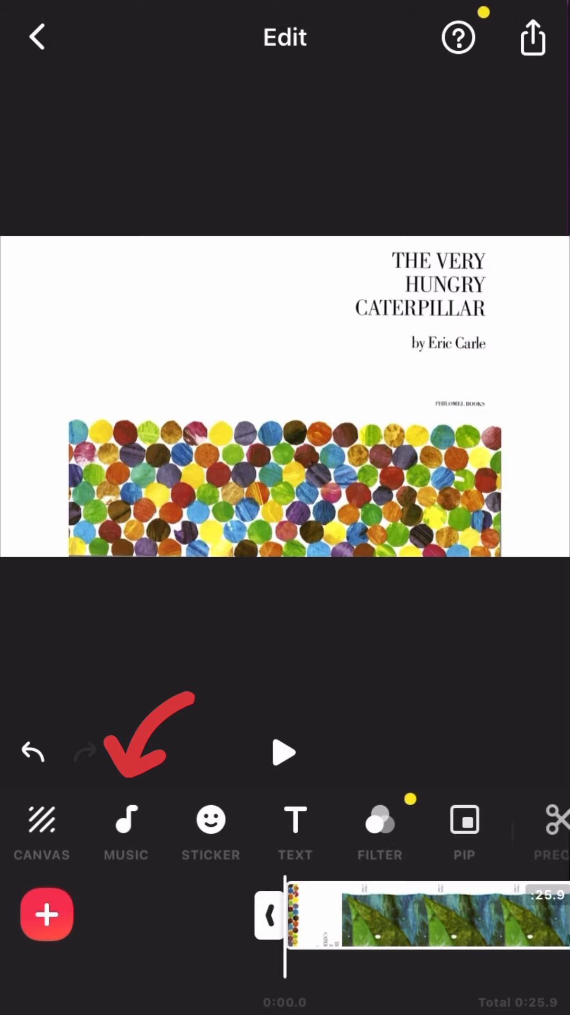
# - Record a short voiceover narration on the caterpillar clip and preview it
pyautogui.click(126, 823)
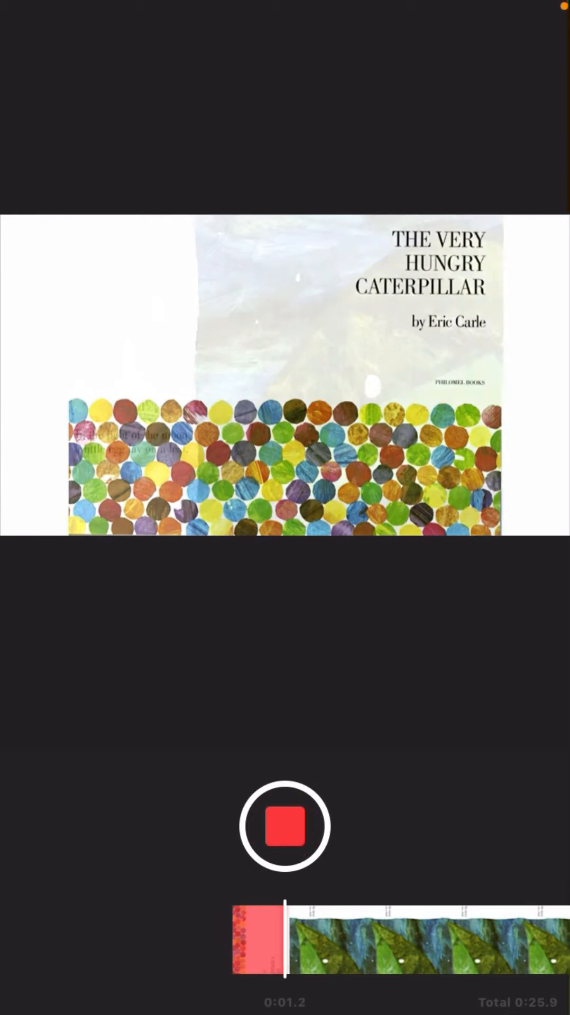
pyautogui.click(284, 825)
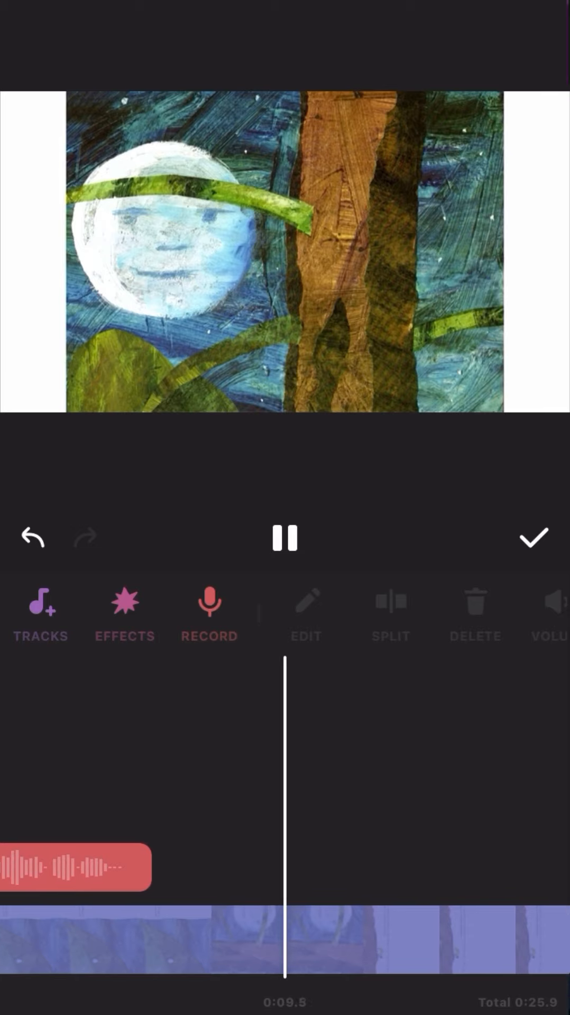
pyautogui.click(282, 539)
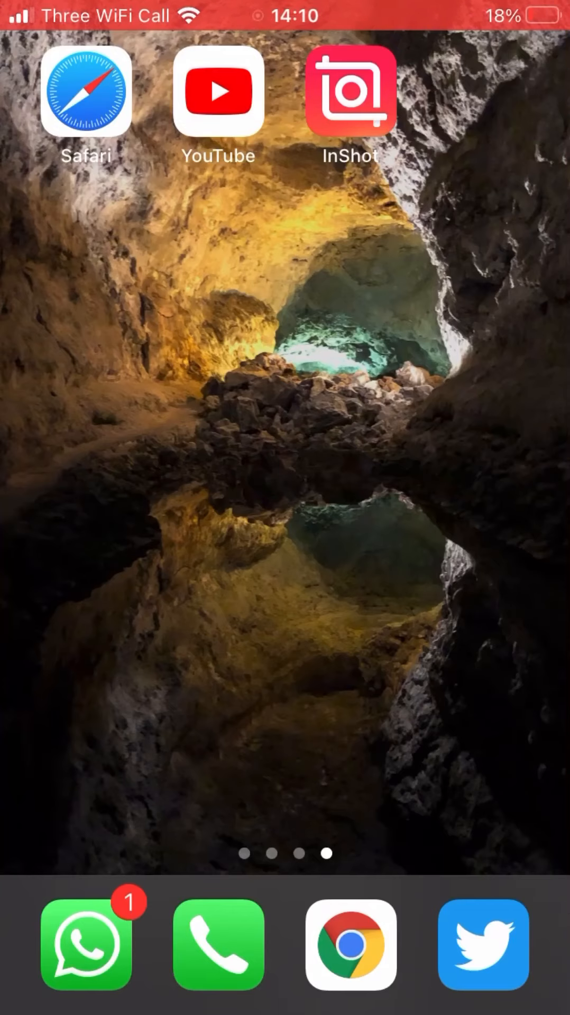
pyautogui.click(347, 95)
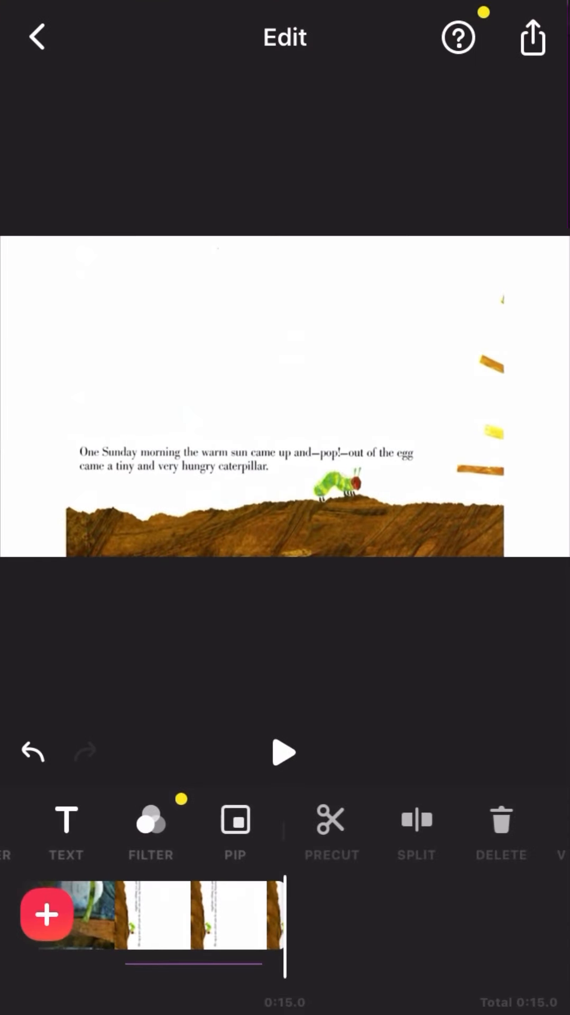
pyautogui.click(46, 915)
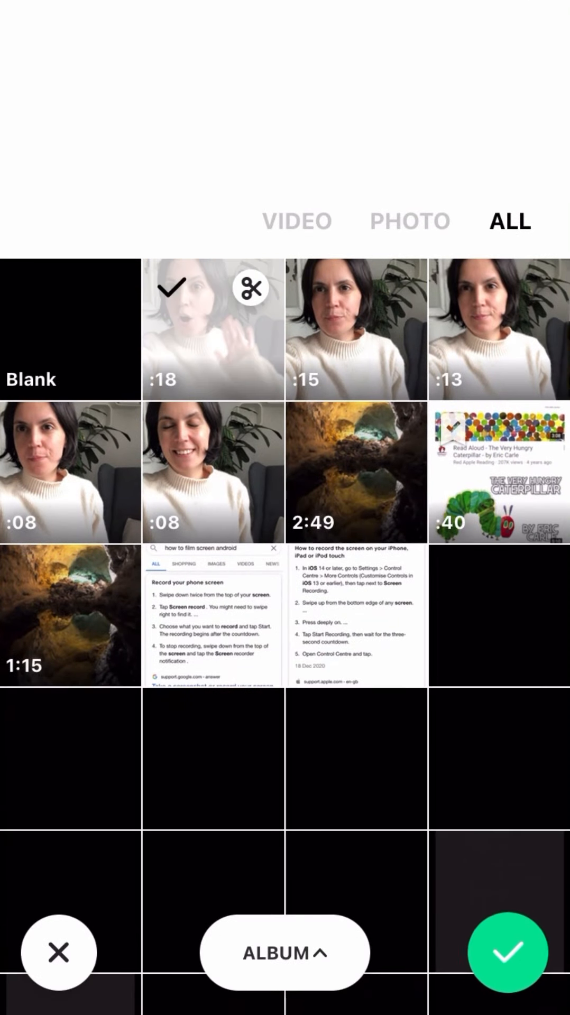
pyautogui.click(505, 955)
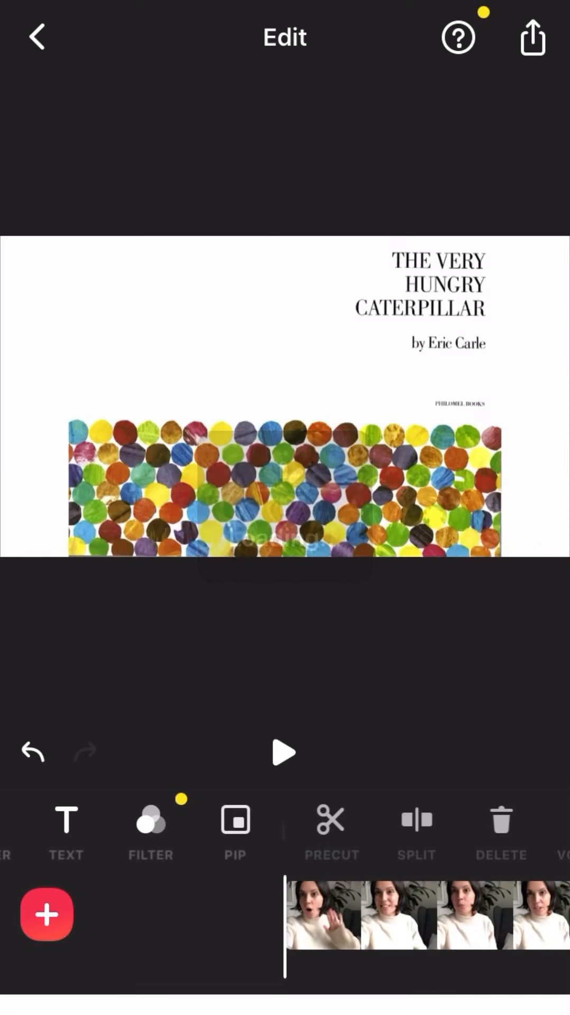
pyautogui.click(283, 753)
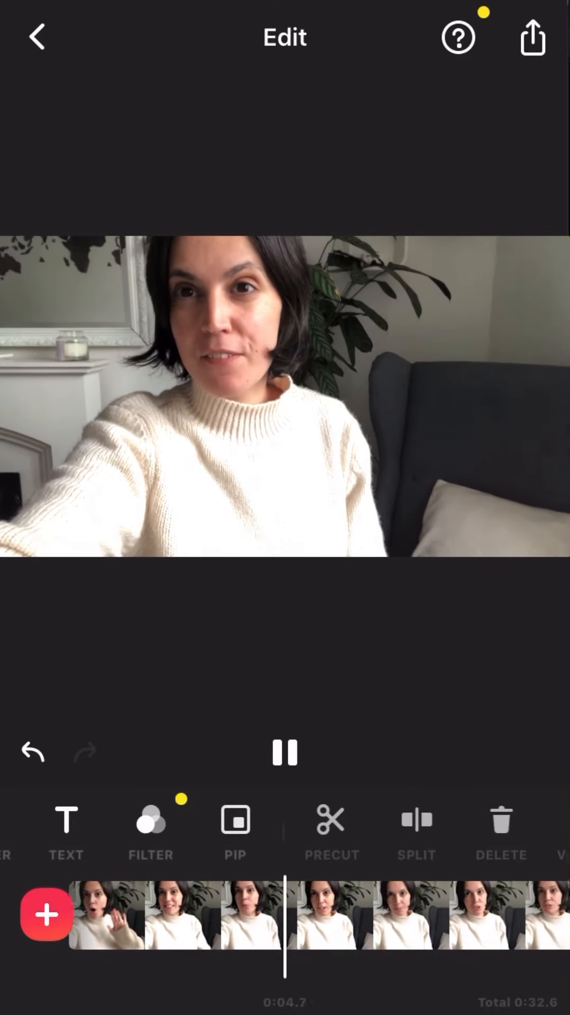
pyautogui.click(283, 752)
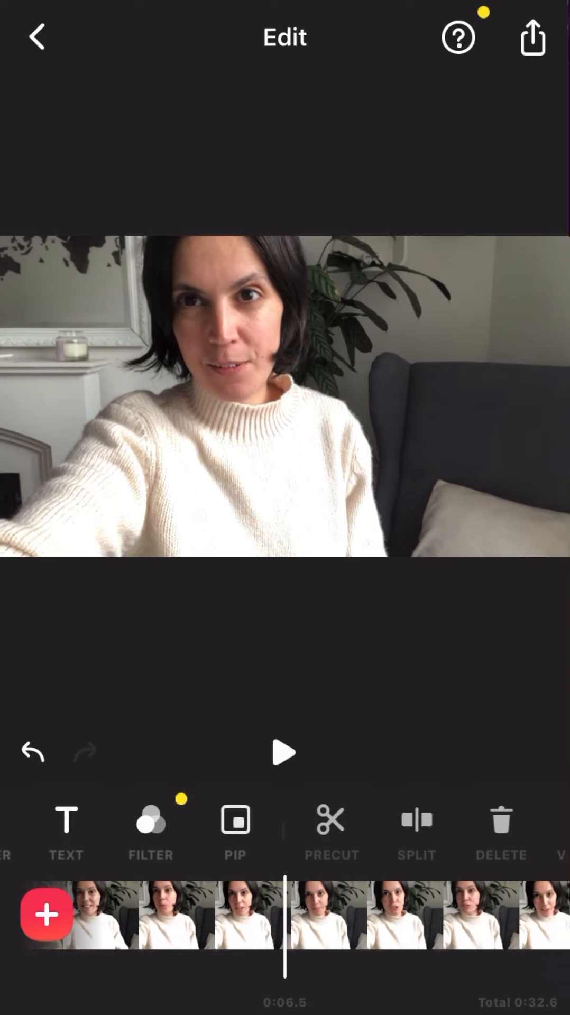
pyautogui.click(283, 753)
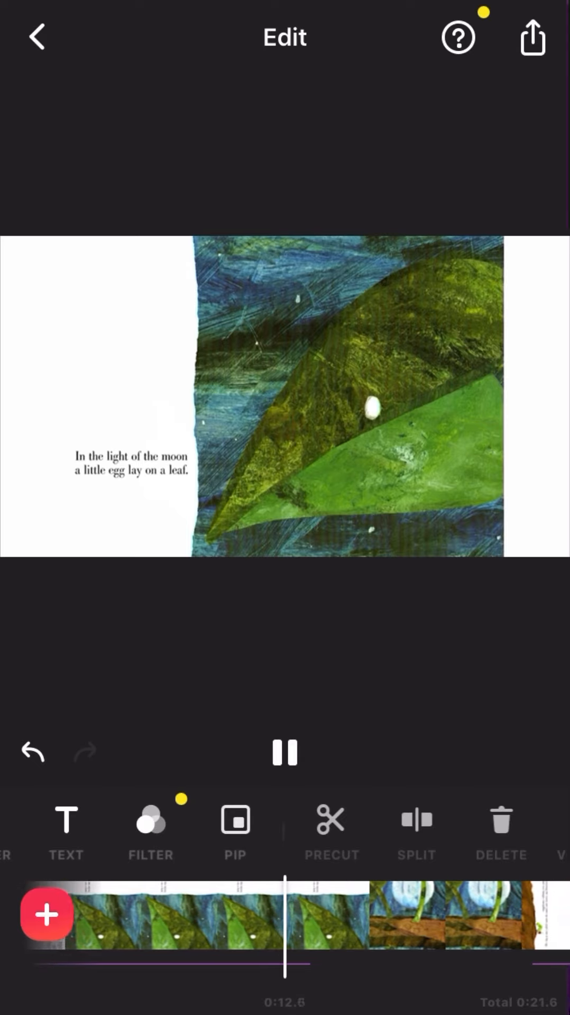
# - Insert a blank opening clip with the title 'Mrs Garre…' and confirm it
pyautogui.click(45, 915)
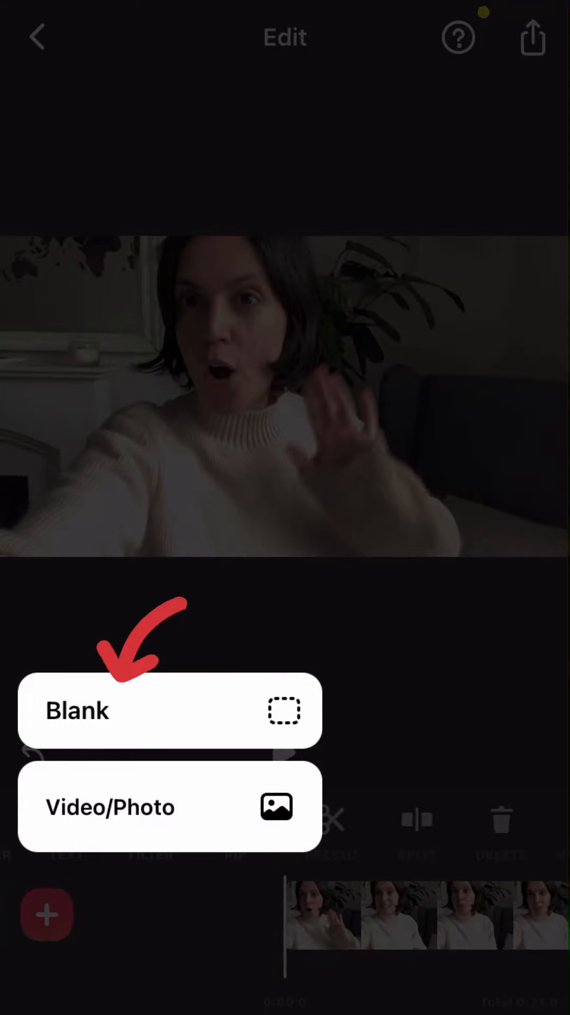
pyautogui.click(169, 709)
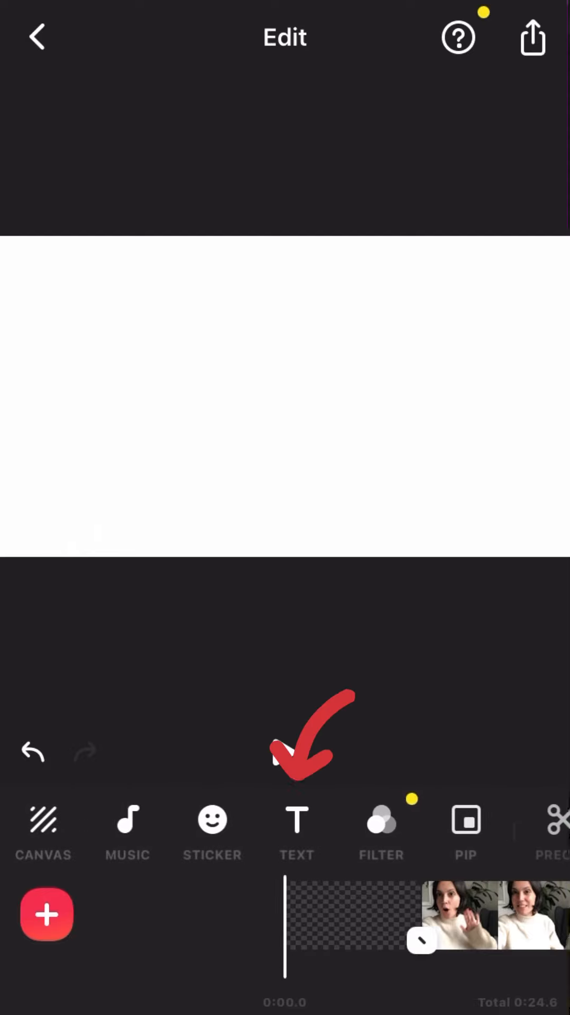
pyautogui.click(297, 820)
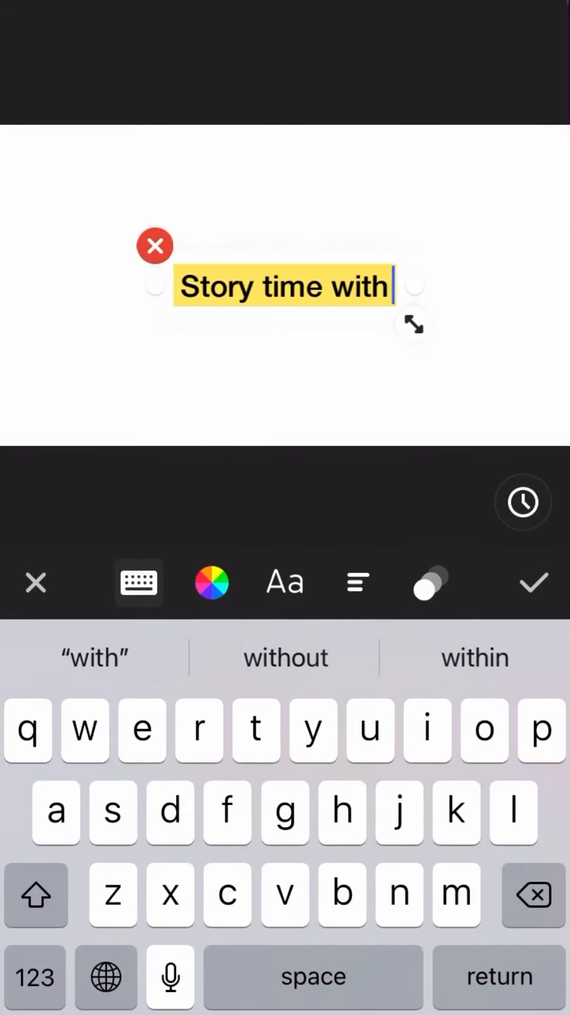
pyautogui.write('Mrs Garre')
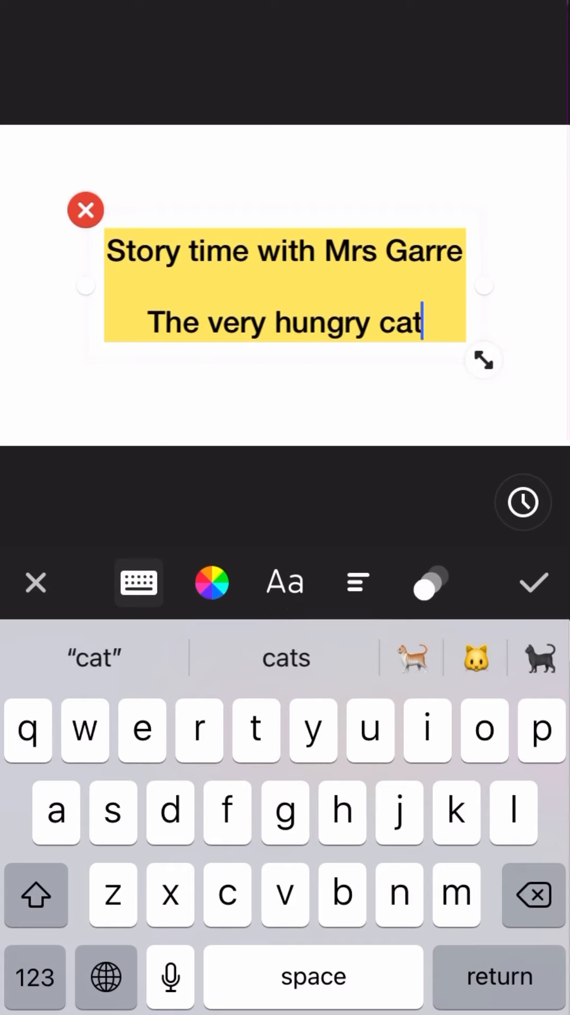
pyautogui.click(211, 583)
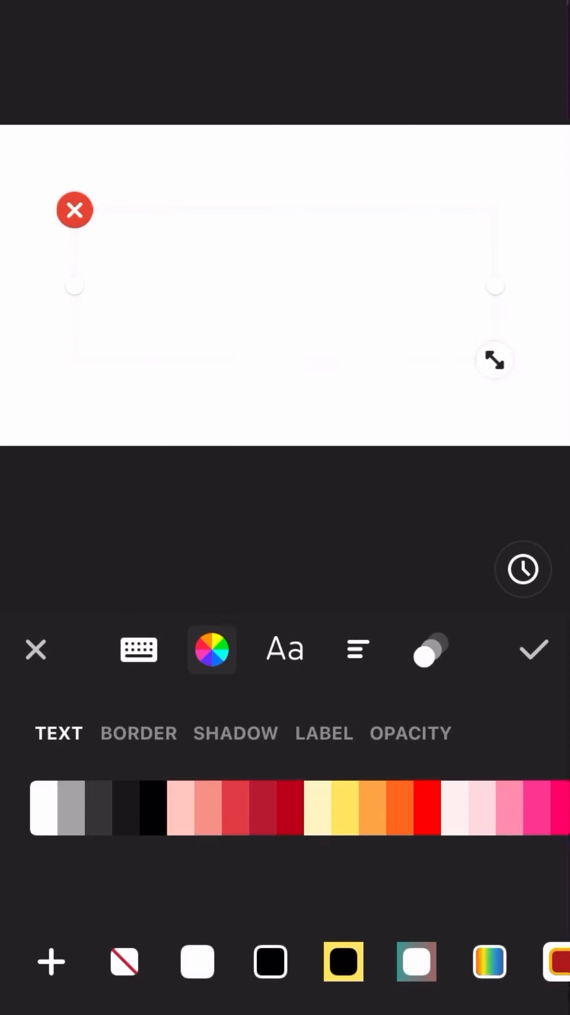
pyautogui.click(533, 650)
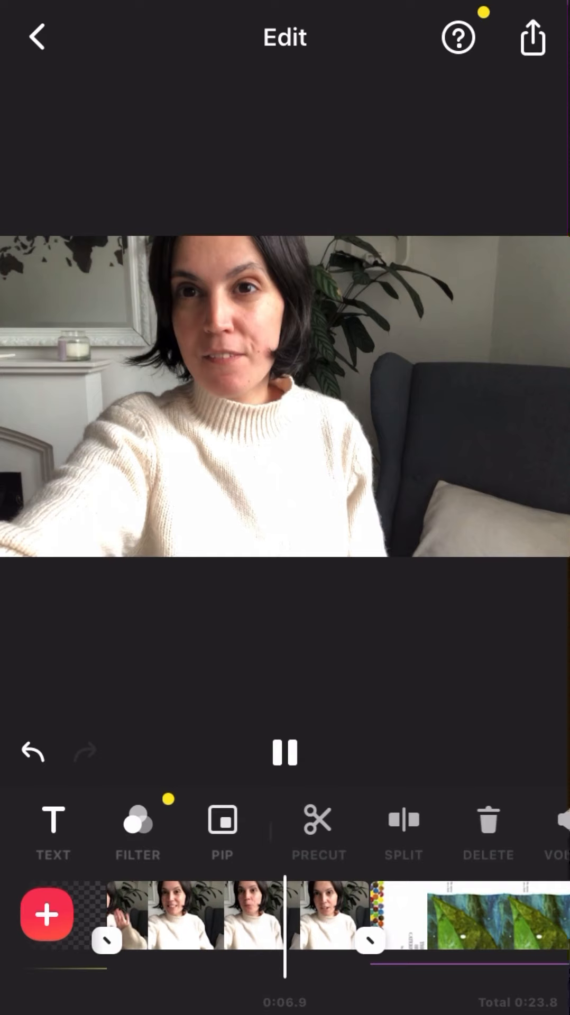
# - Apply the FILM 01 filter to the selfie clip after previewing it
pyautogui.click(283, 752)
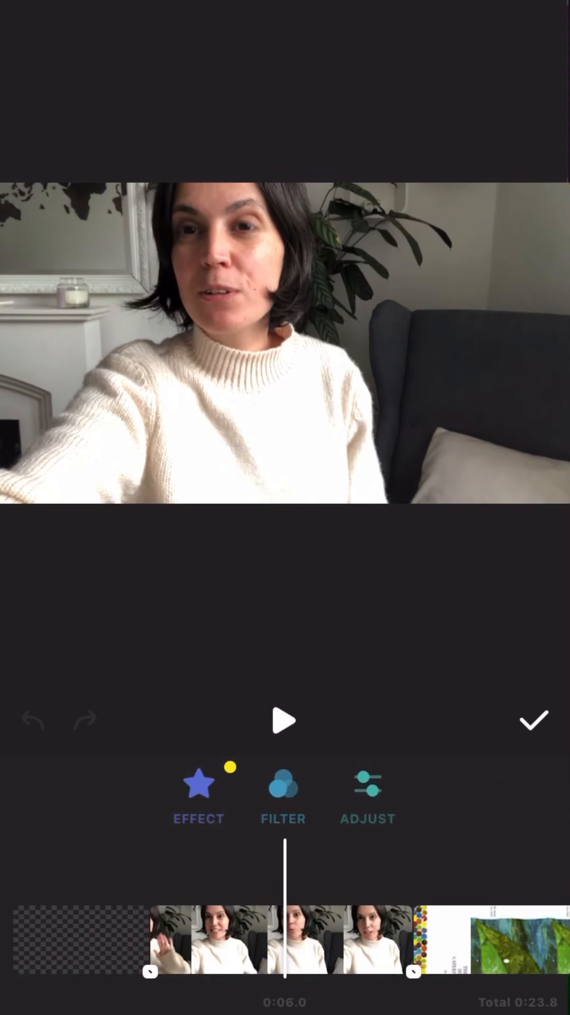
pyautogui.click(282, 790)
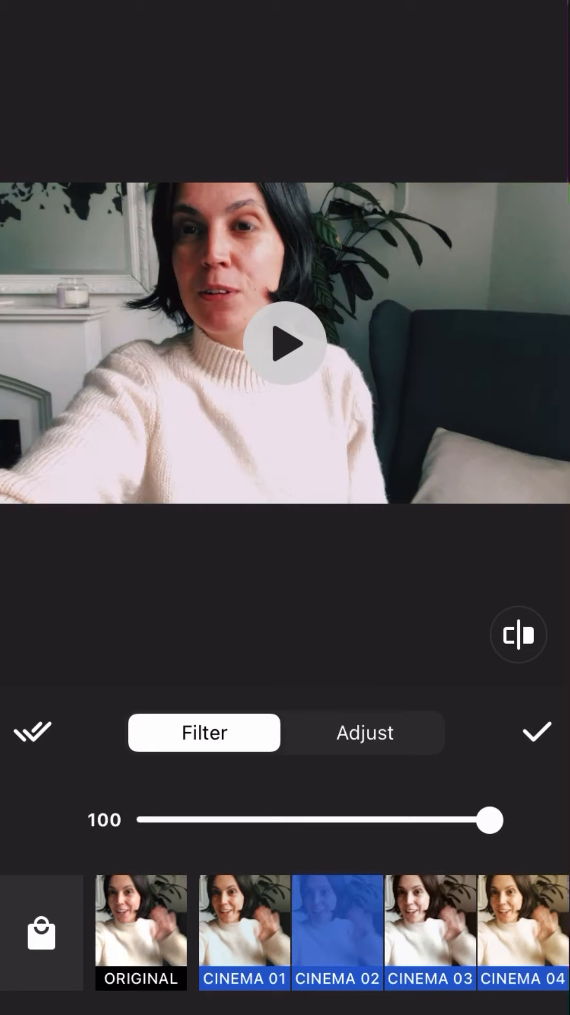
pyautogui.hscroll(-3)
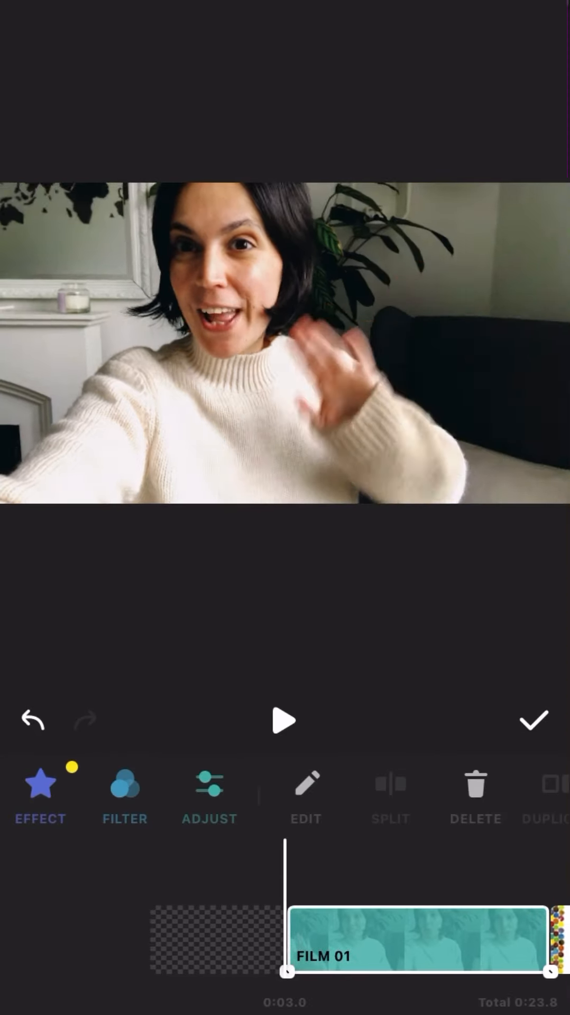
pyautogui.click(284, 721)
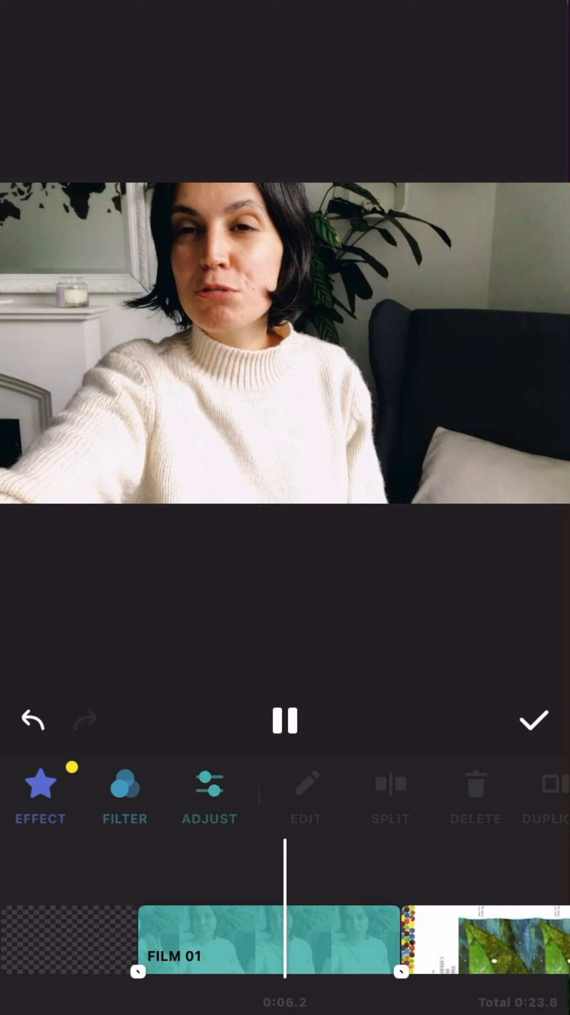
pyautogui.click(282, 721)
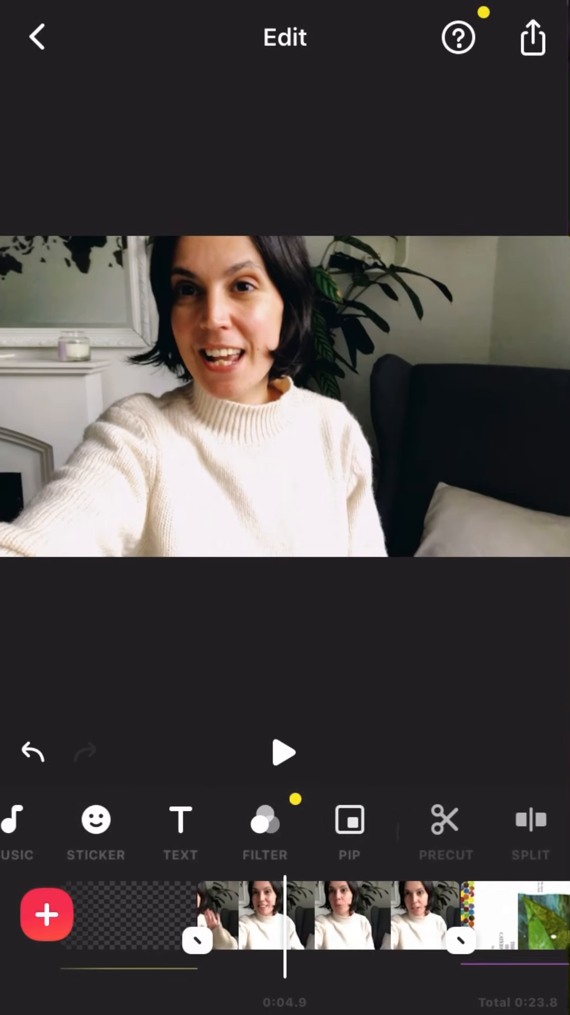
# - Add the green caterpillar GIF sticker to the selfie clip, then start the export
pyautogui.click(95, 820)
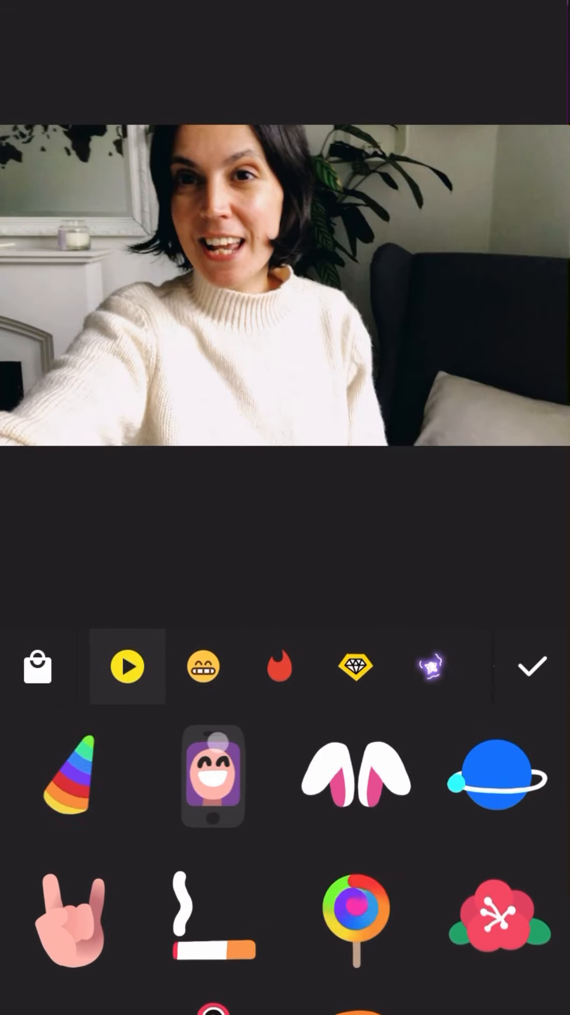
pyautogui.click(430, 668)
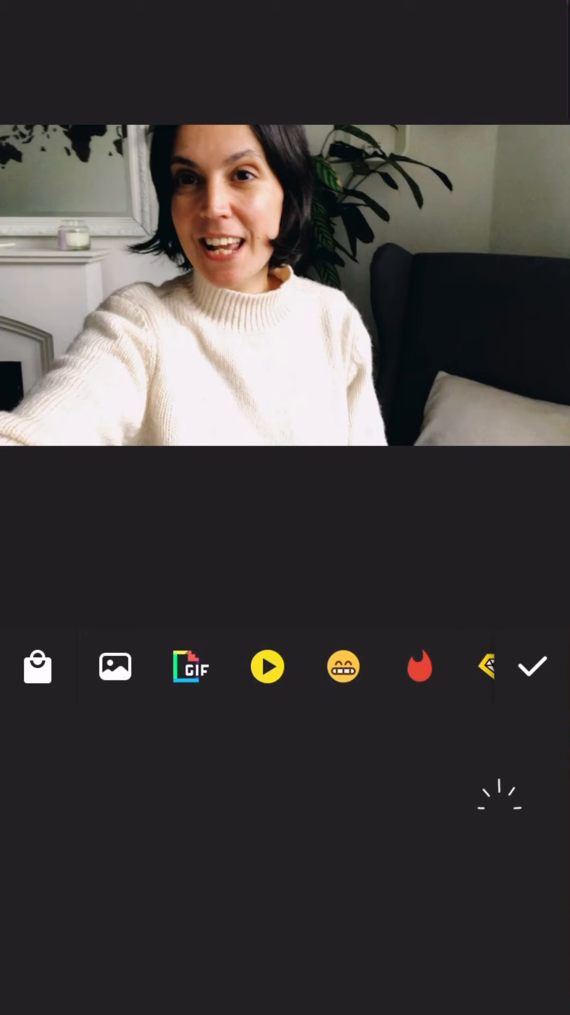
pyautogui.click(190, 667)
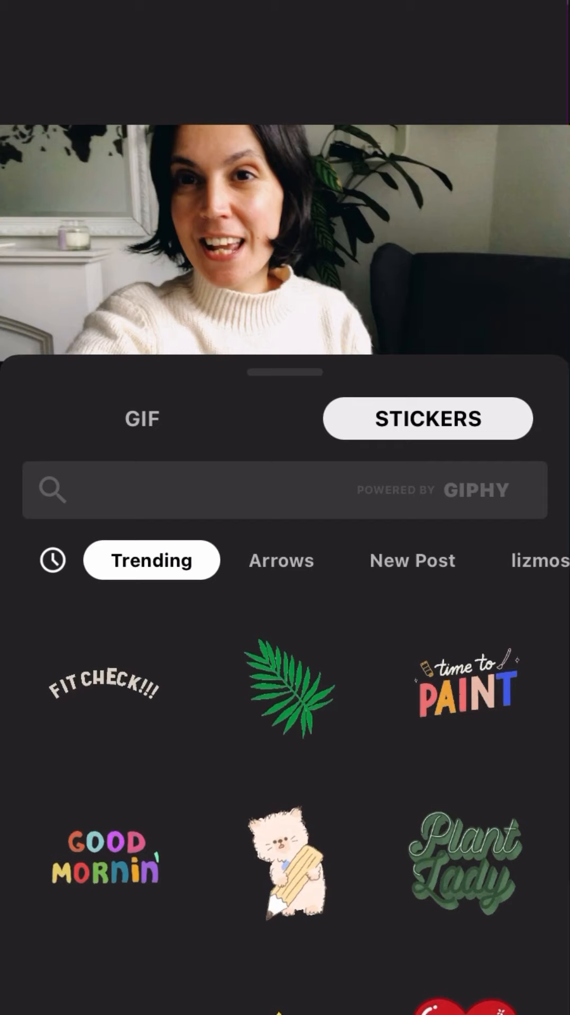
pyautogui.write('Caterpillar')
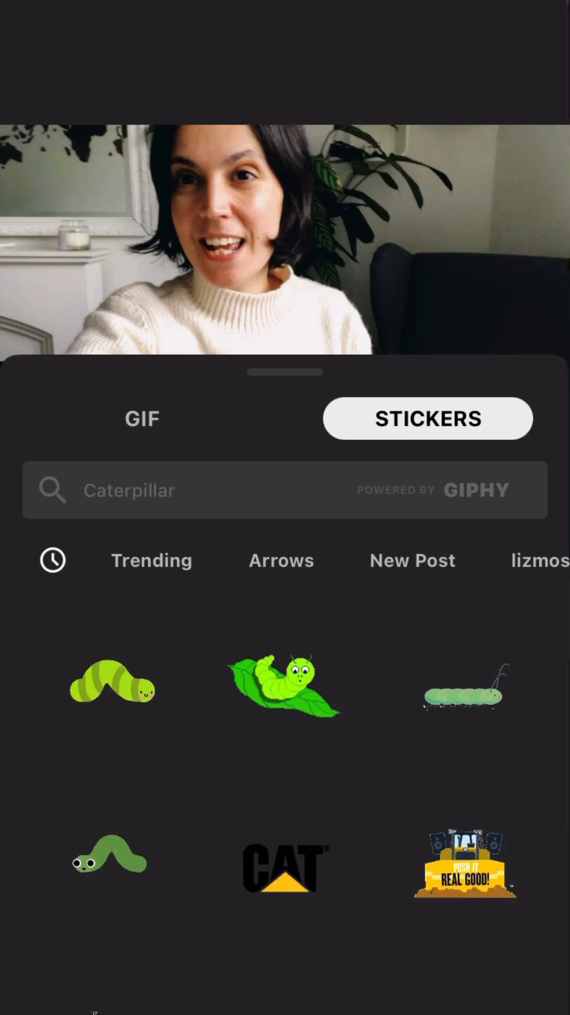
pyautogui.scroll(-3)
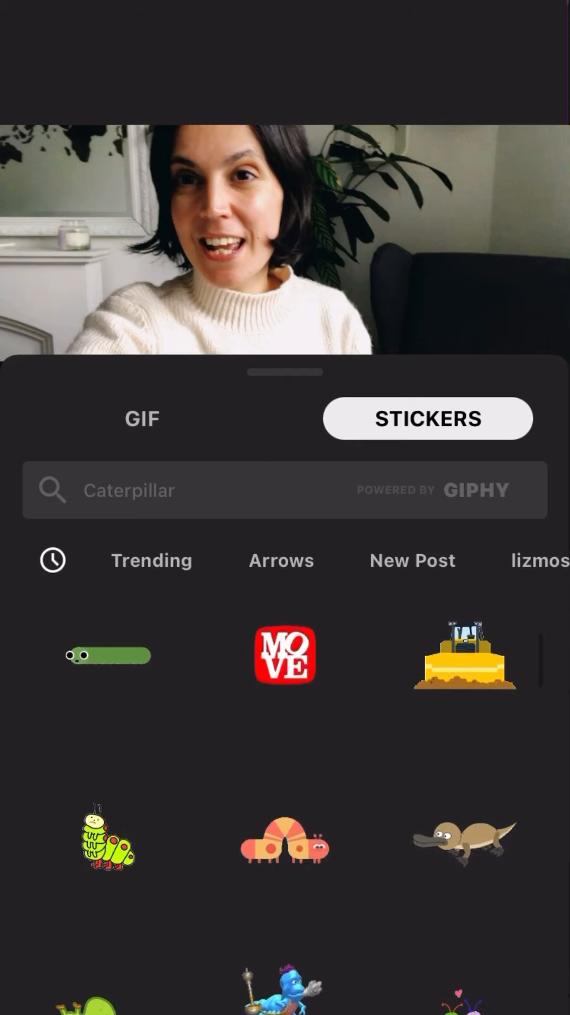
pyautogui.scroll(-3)
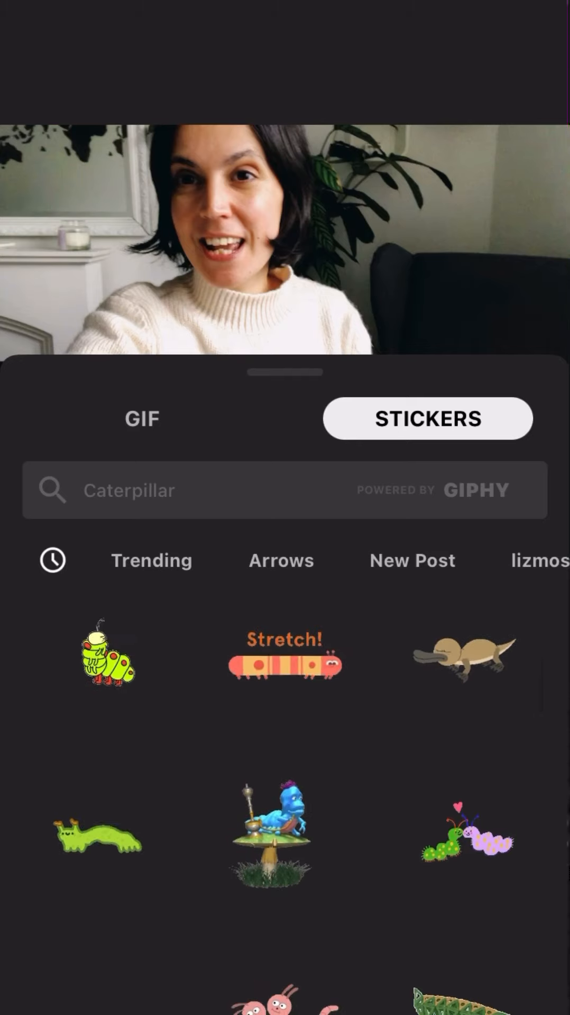
pyautogui.click(103, 669)
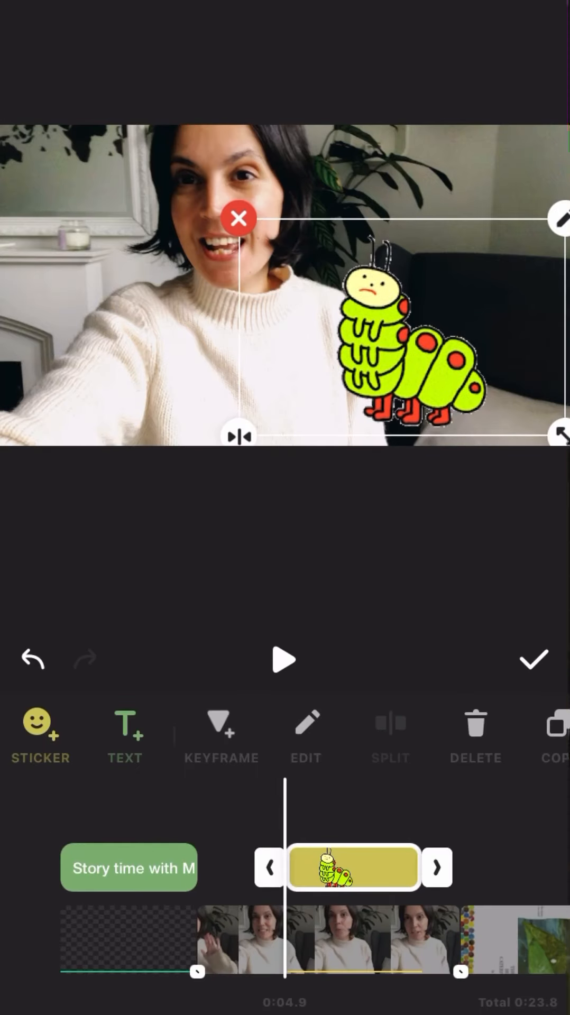
pyautogui.click(284, 660)
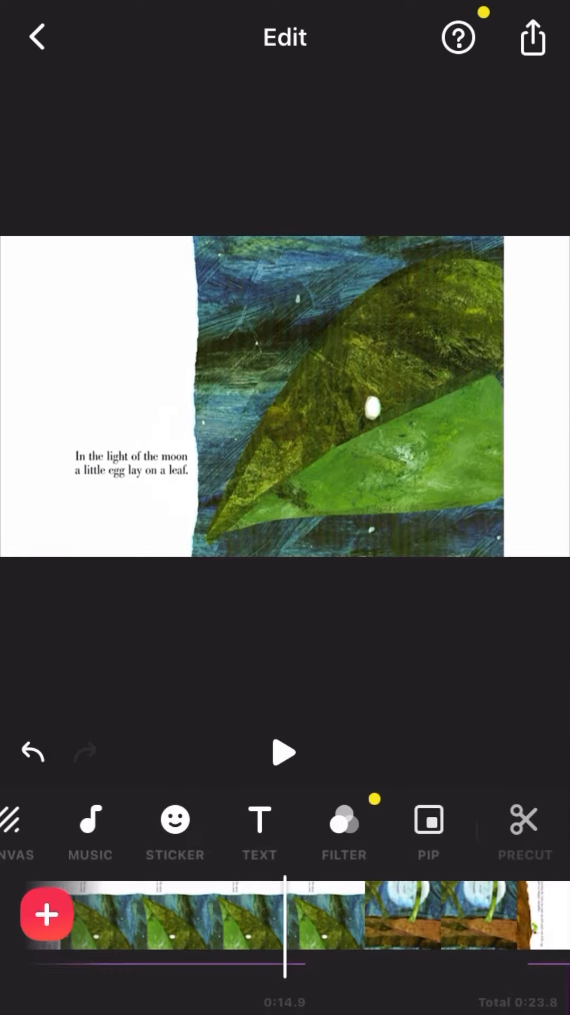
pyautogui.click(532, 38)
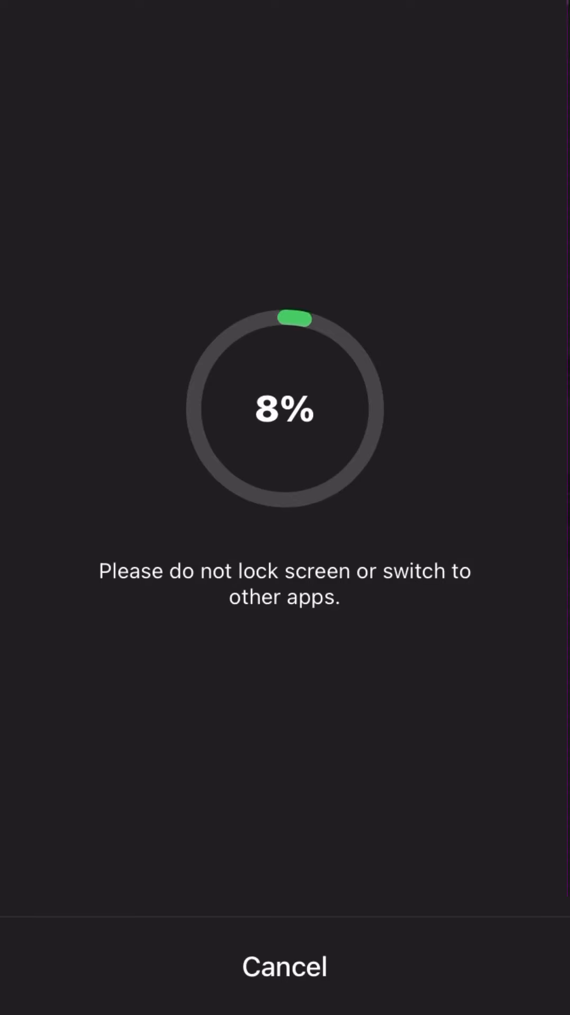